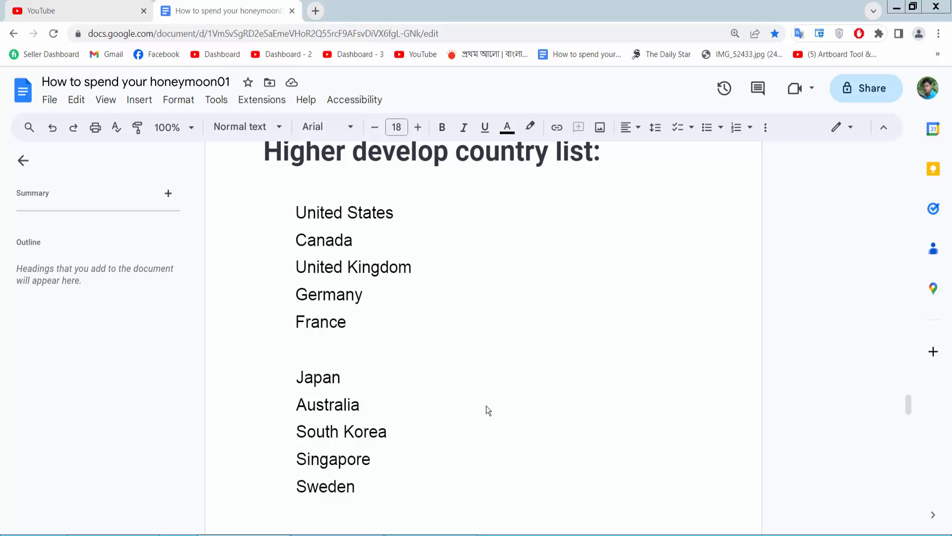
pyautogui.moveTo(469, 381)
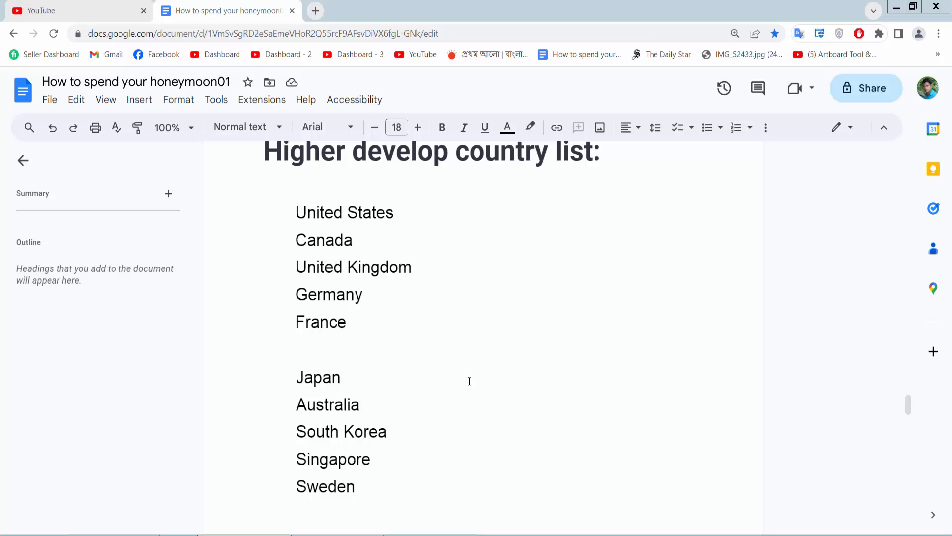
pyautogui.moveTo(396, 304)
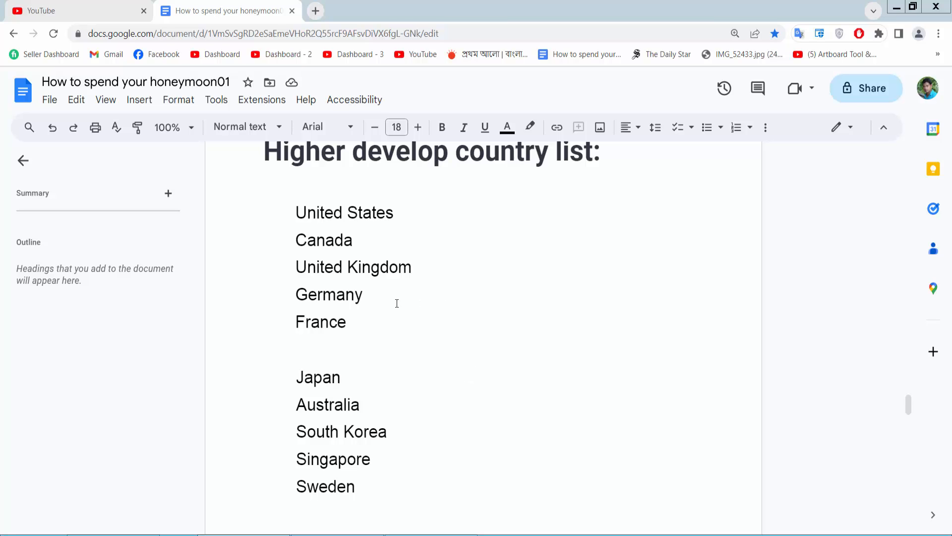
pyautogui.moveTo(397, 287)
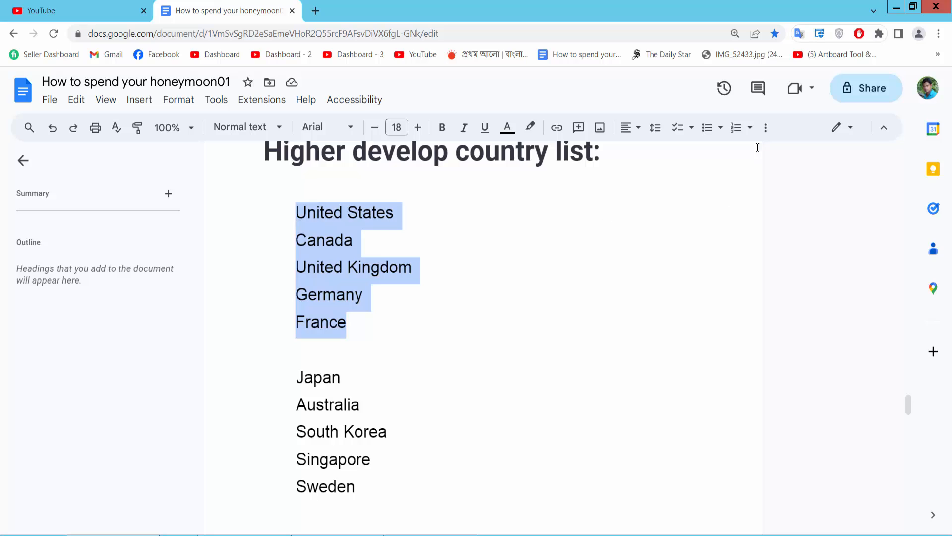
pyautogui.moveTo(751, 128)
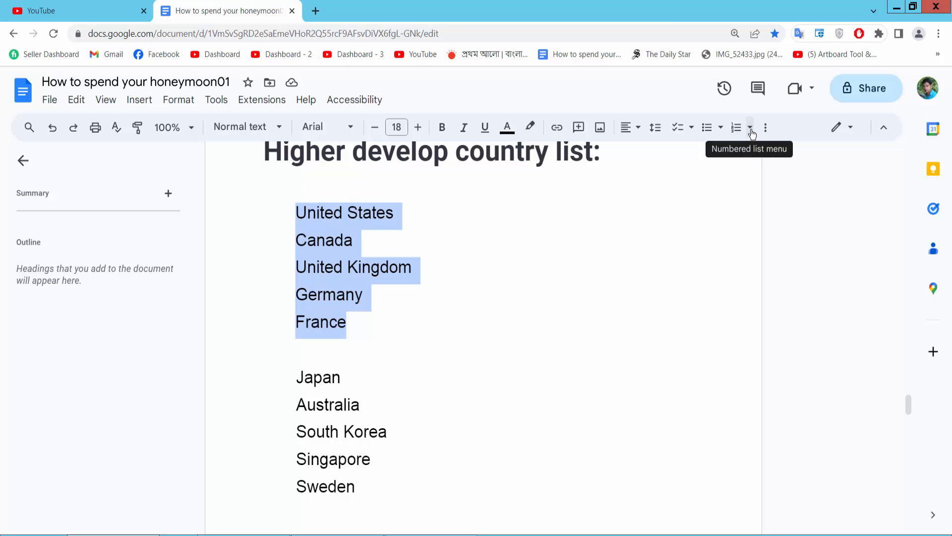
# Apply the 1. a. i. numbered style so United States through France read 1 to 5.
pyautogui.click(751, 128)
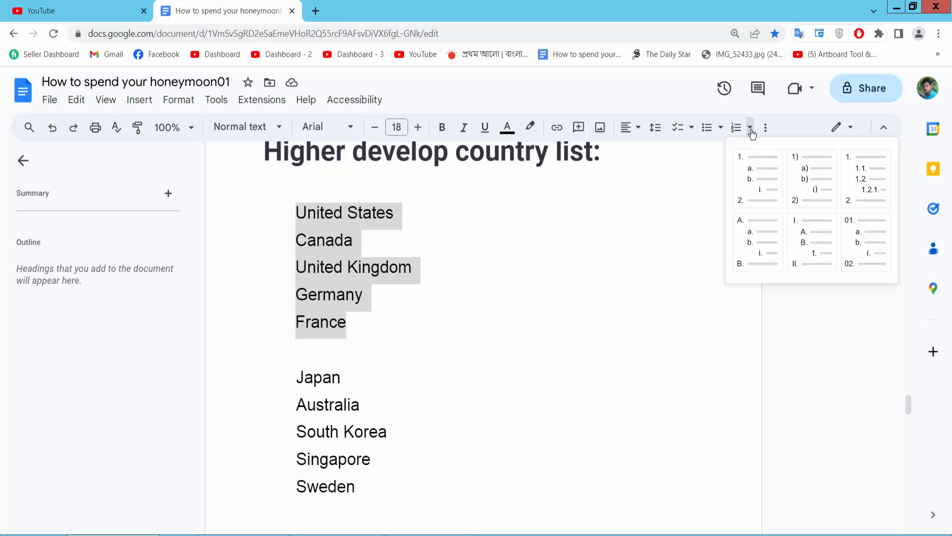
pyautogui.moveTo(748, 188)
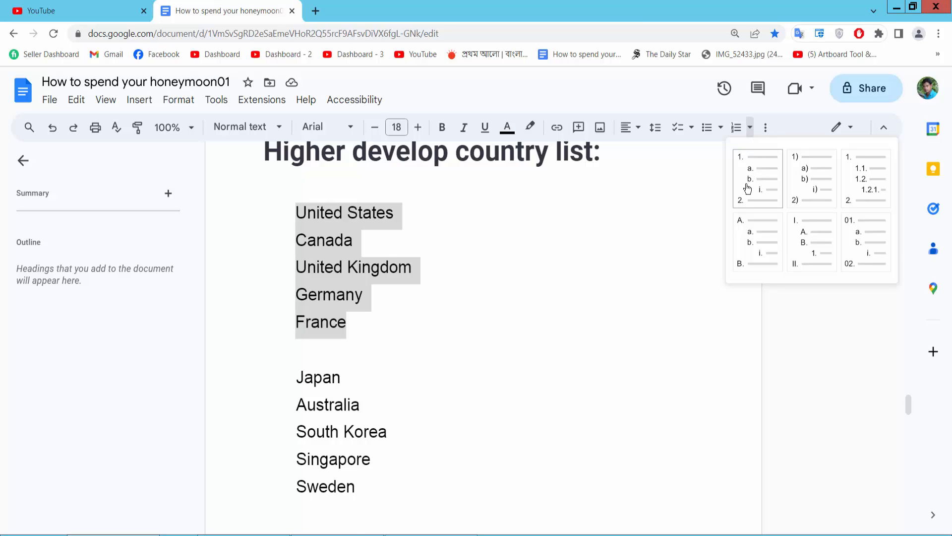
pyautogui.click(757, 167)
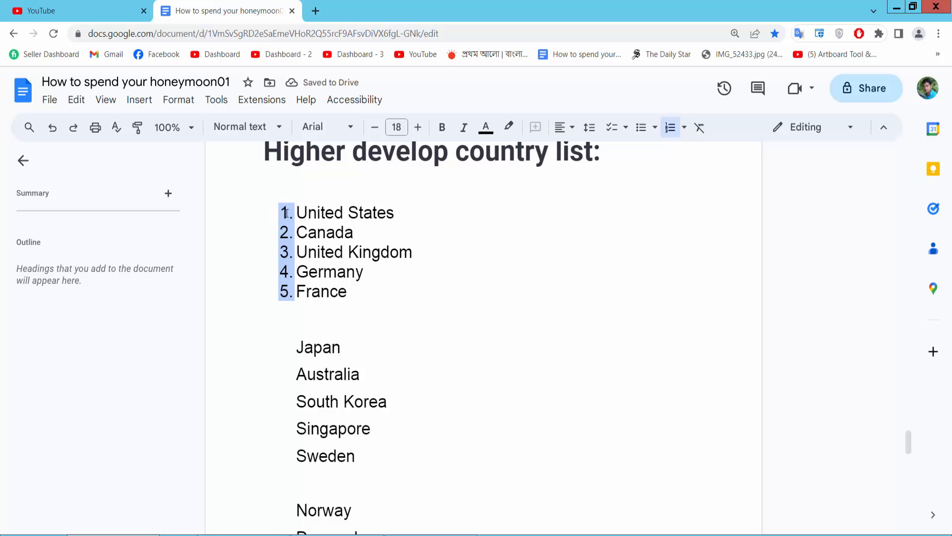
pyautogui.click(670, 127)
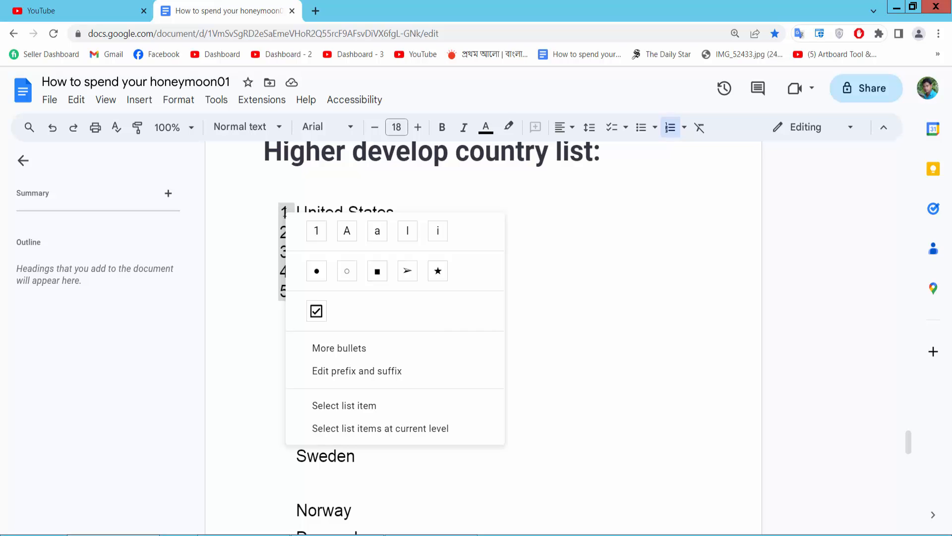
# Restart the first list's numbering at 2 so United States through France read 2 to 6.
pyautogui.click(316, 230)
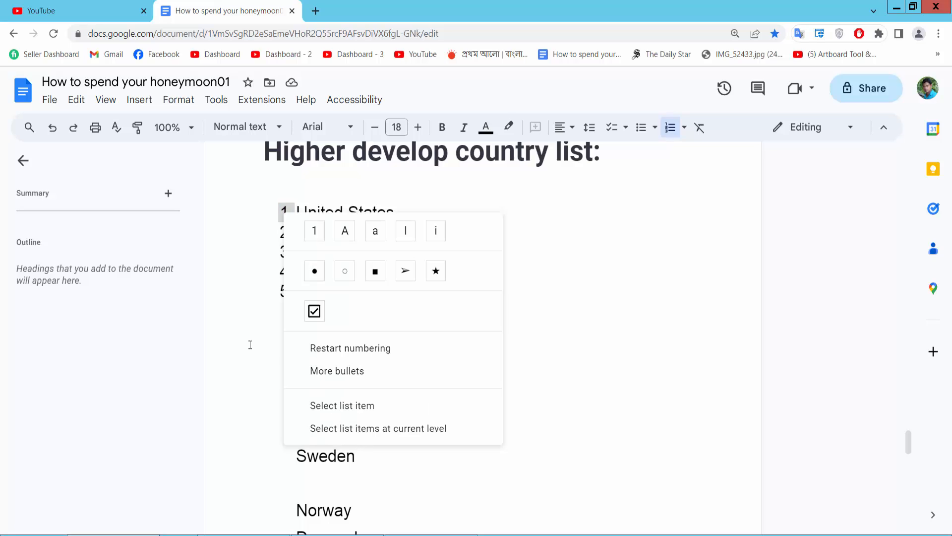
pyautogui.moveTo(378, 348)
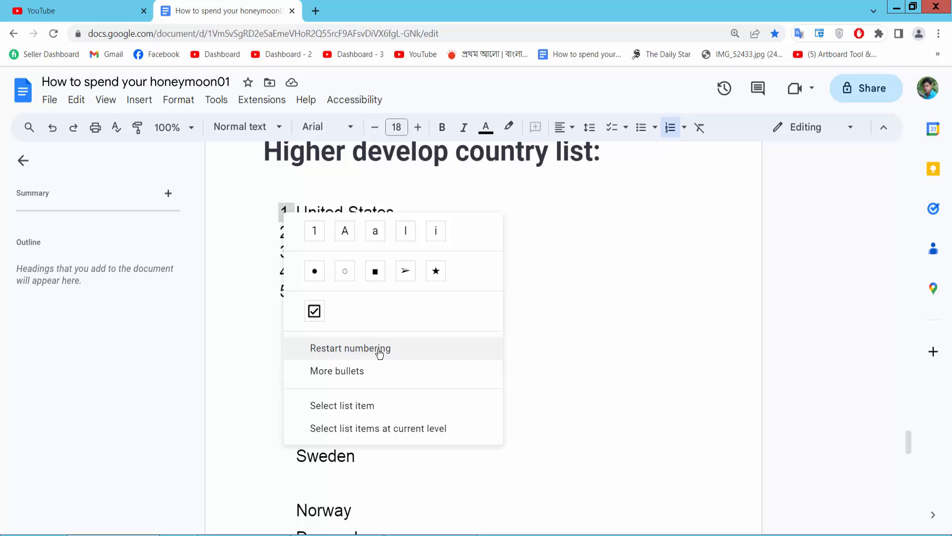
pyautogui.click(351, 348)
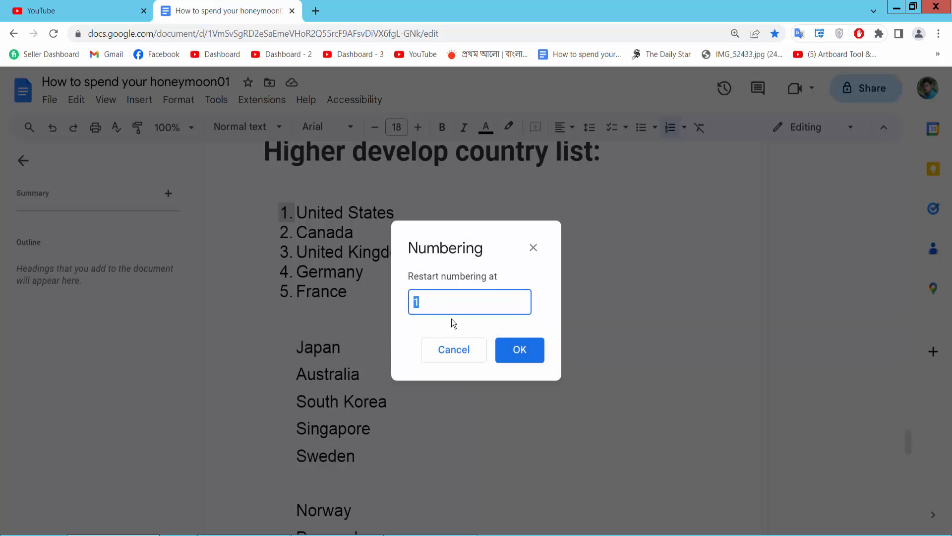
pyautogui.moveTo(433, 304)
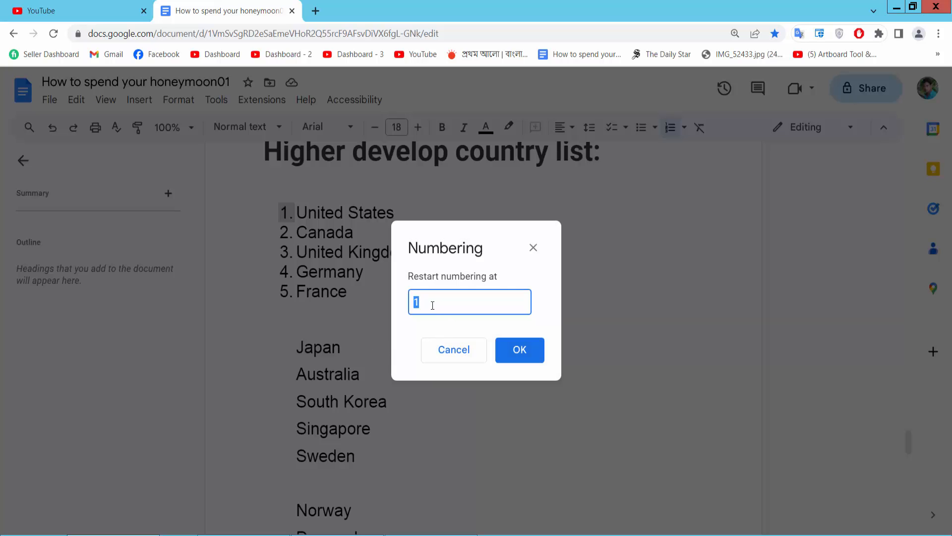
pyautogui.write('2')
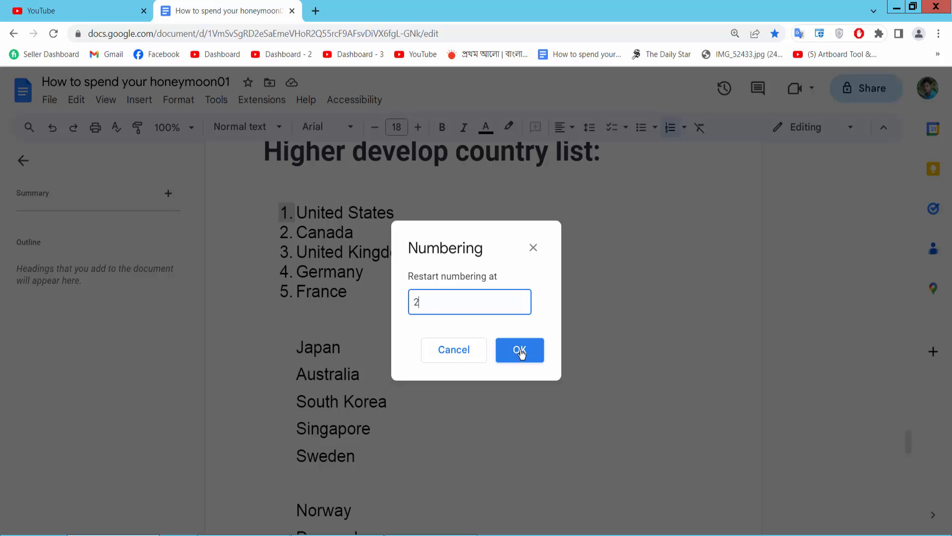
pyautogui.click(518, 350)
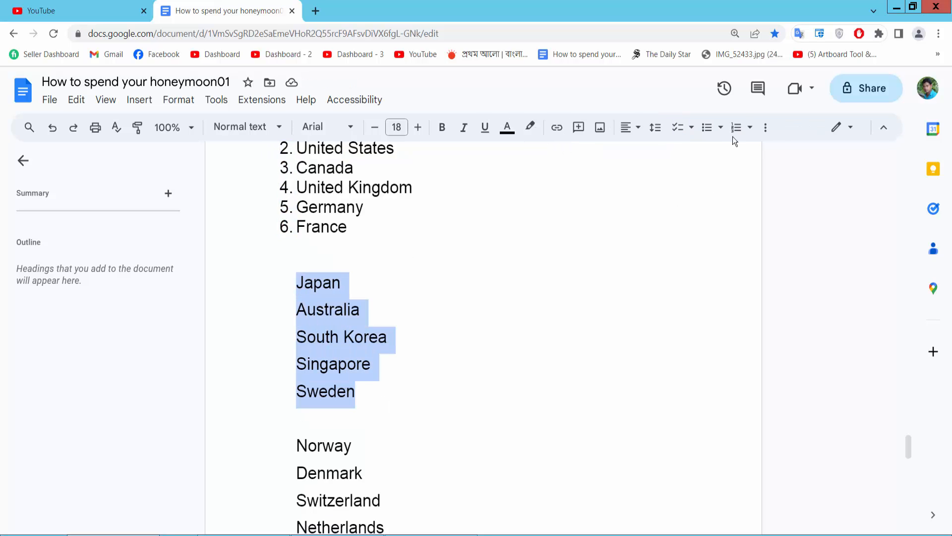
# Apply the 1. a. i. numbered style so Japan through Sweden read 1 to 5.
pyautogui.click(737, 128)
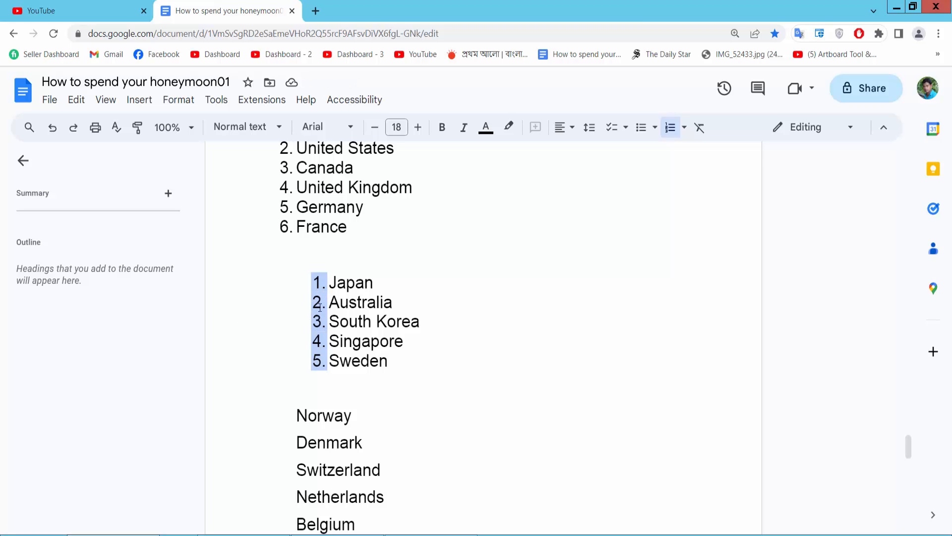
pyautogui.click(318, 302)
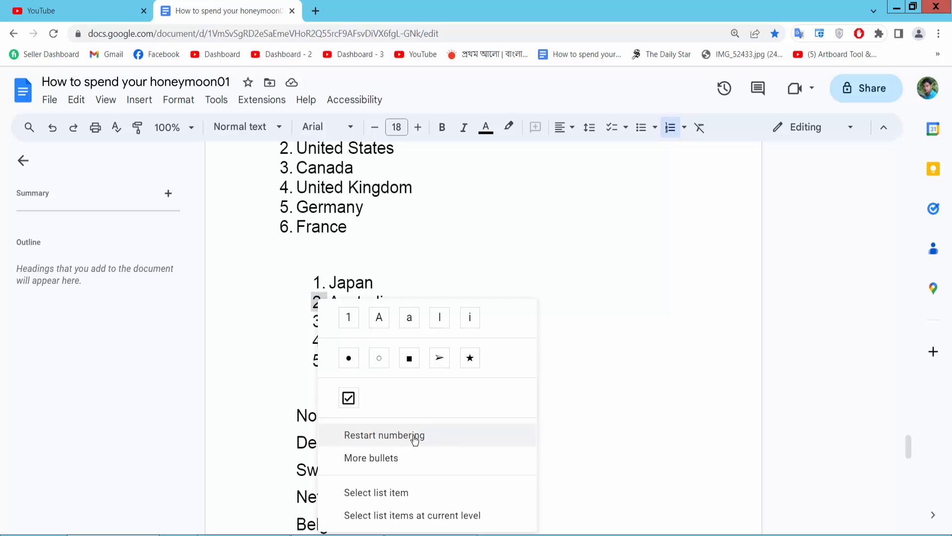
# Restart numbering at 5 from Australia so Australia through Sweden read 5 to 8.
pyautogui.click(384, 434)
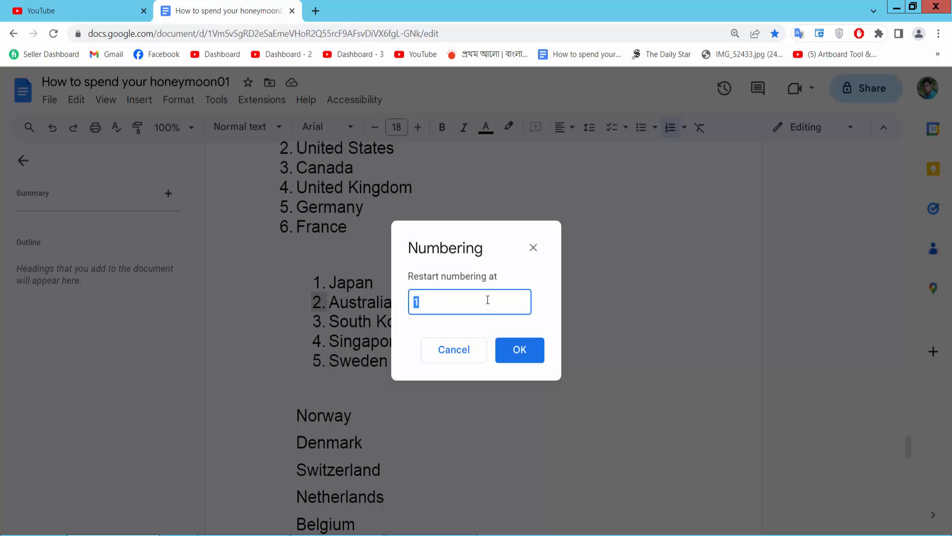
pyautogui.write('5')
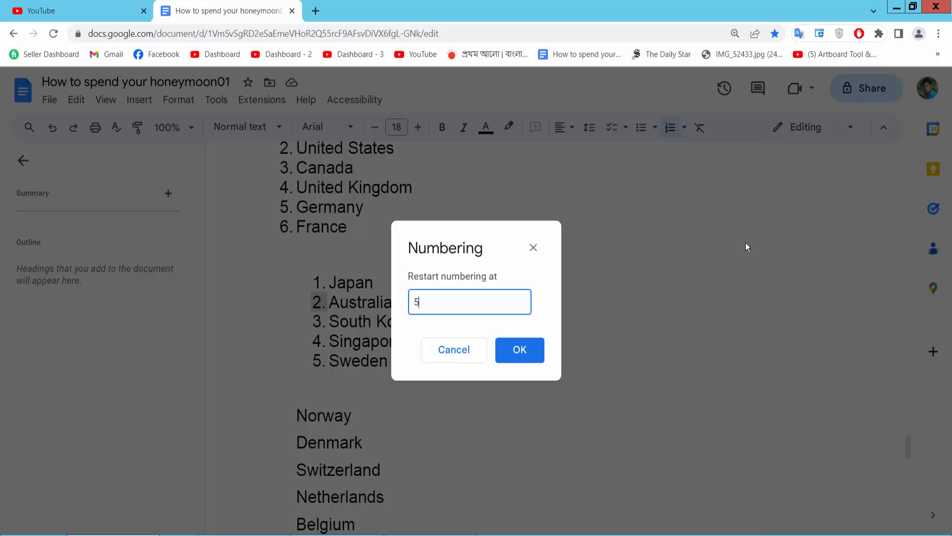
pyautogui.click(519, 350)
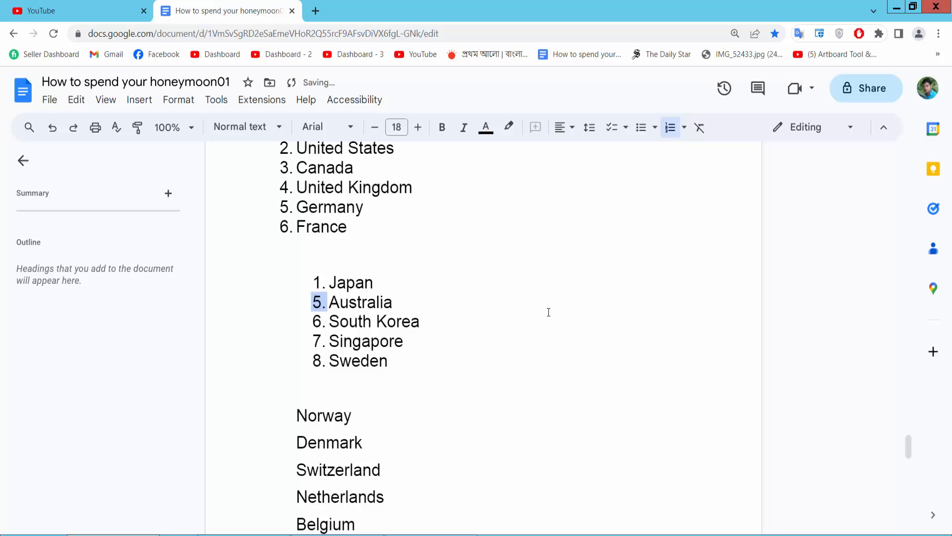